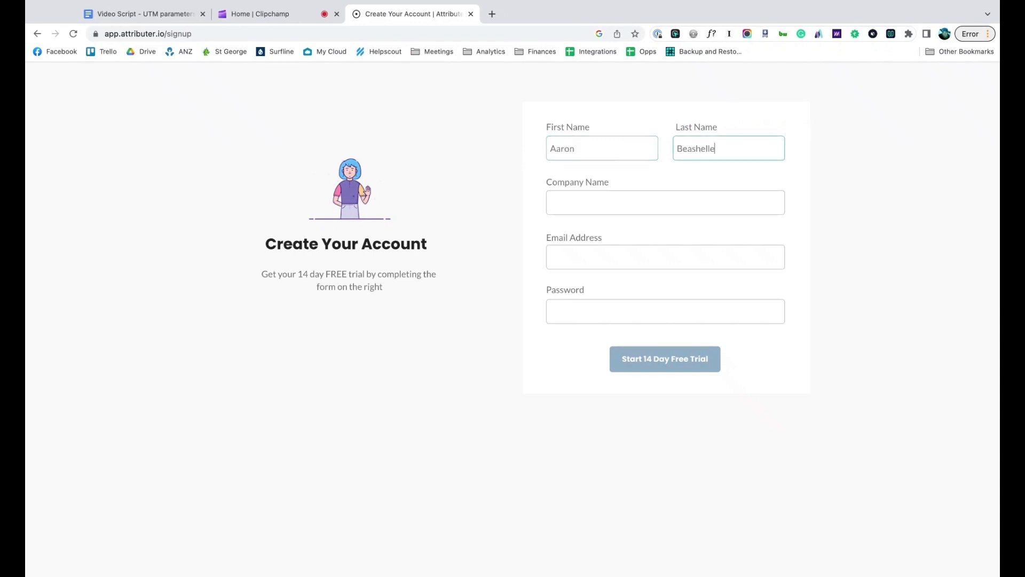
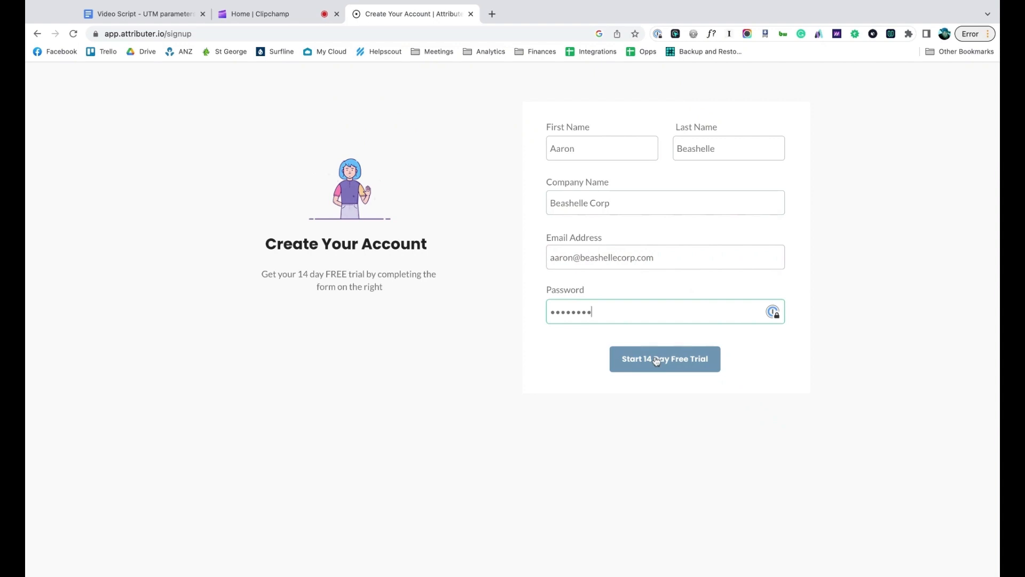
Sign up for an Attributer 14-day free trial as aaron and copy the tracking script
left_click(664, 358)
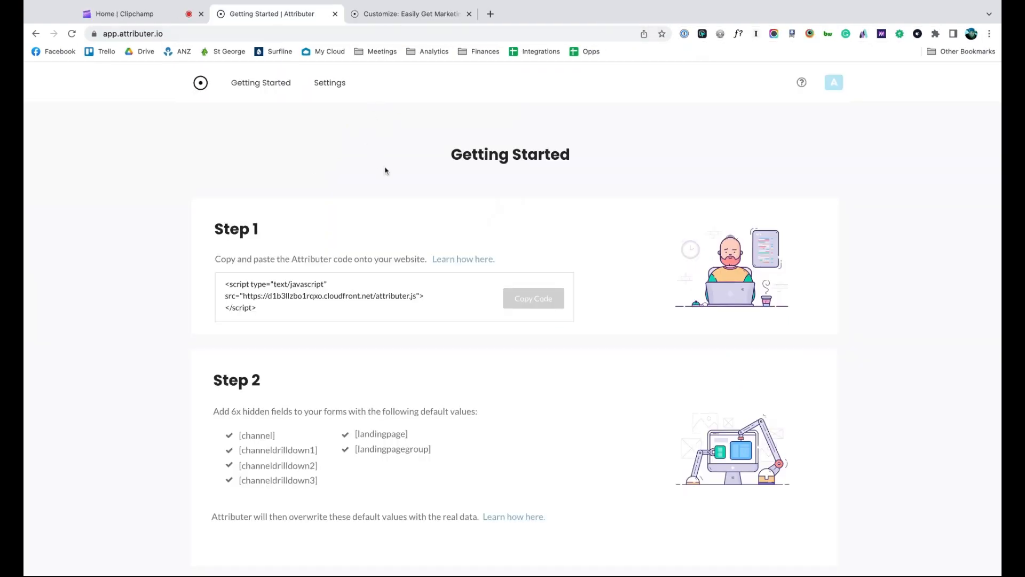
left_click(533, 298)
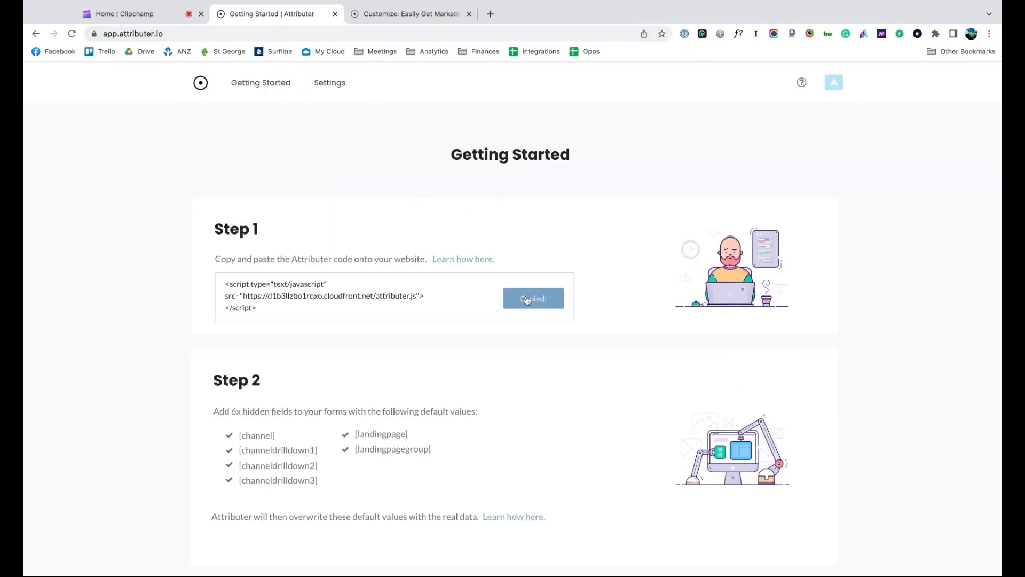
Publish the Attributer tracking script in the website's head code and go to the forms list
left_click(410, 14)
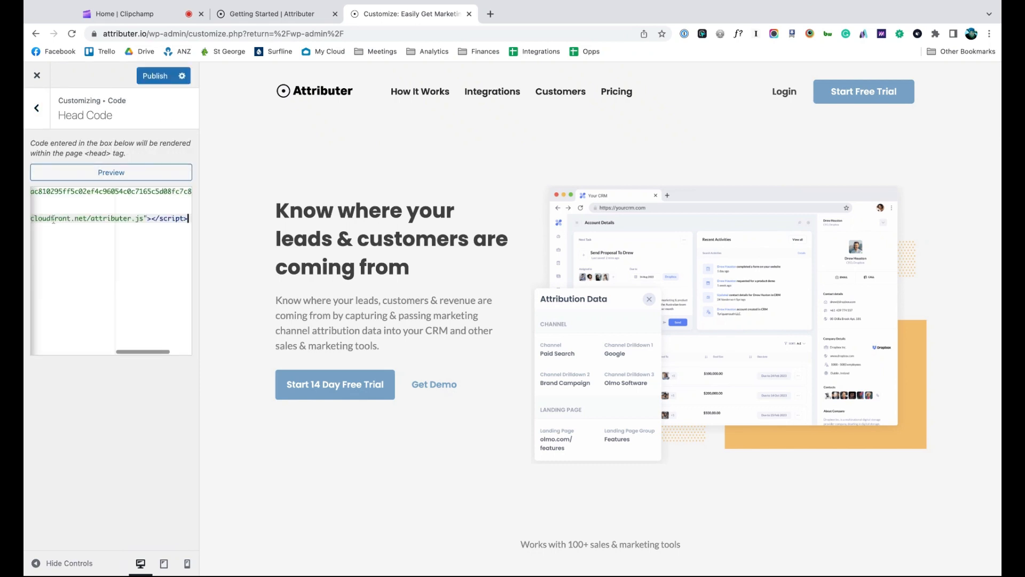
left_click(516, 17)
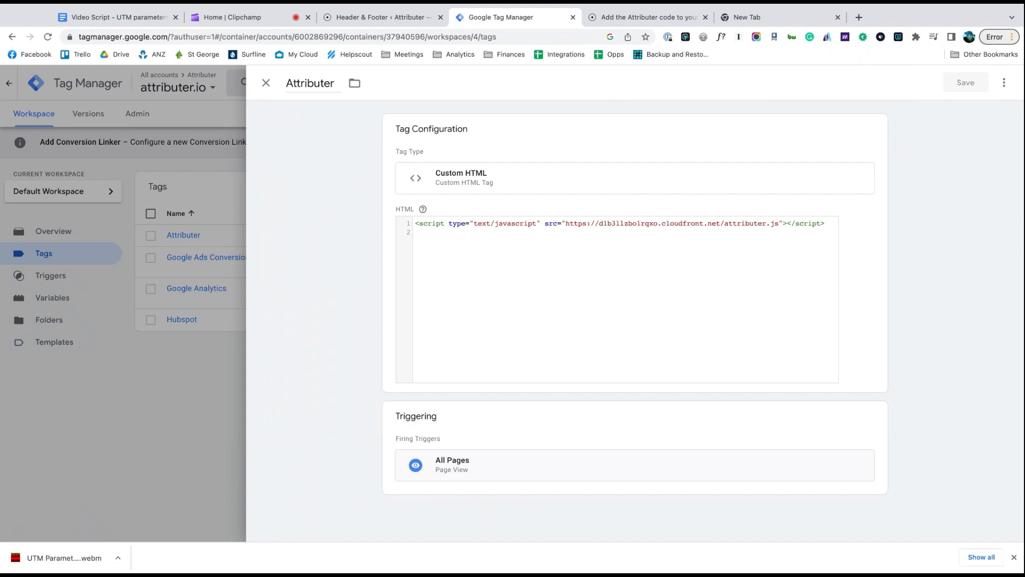
left_click(383, 17)
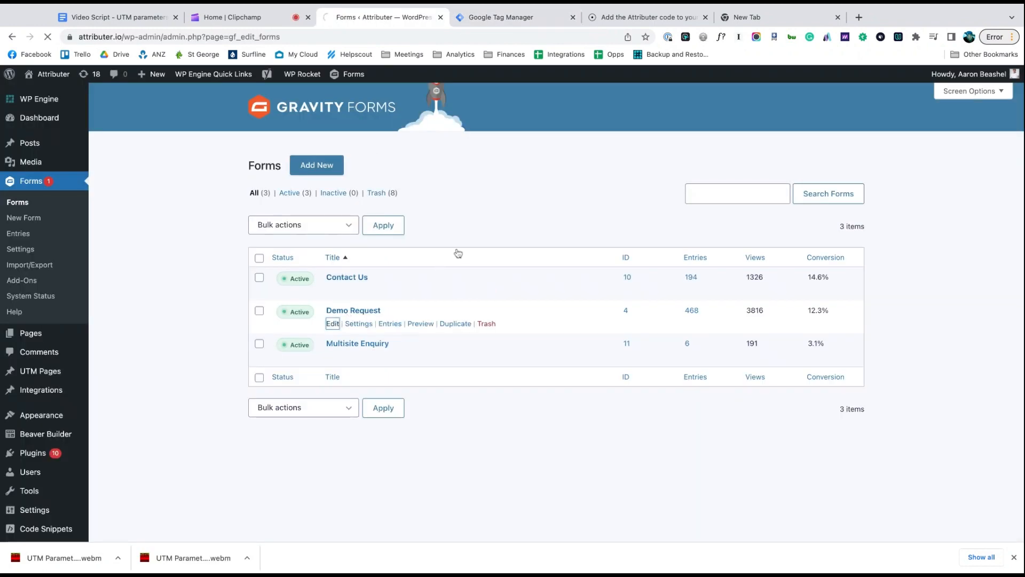
Add hidden fields to the Demo Request form, giving the Channel field default value [channel]
left_click(332, 323)
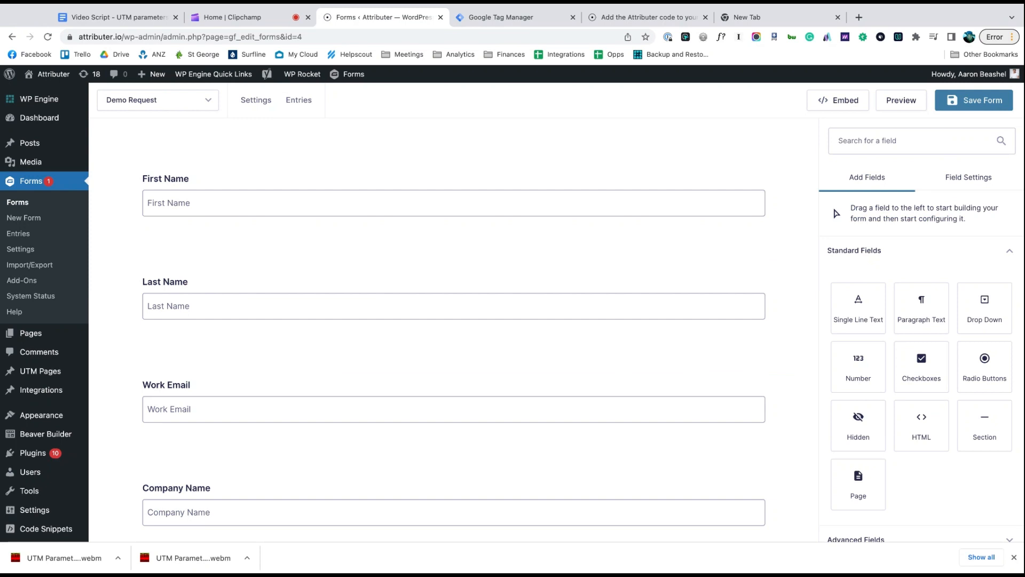
scroll("down", 3)
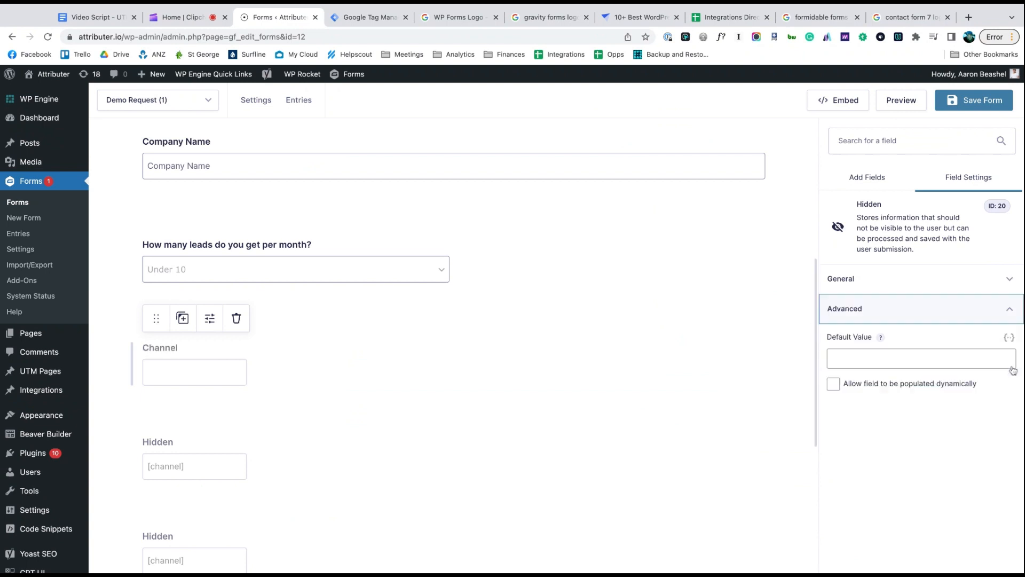
type("[channel]")
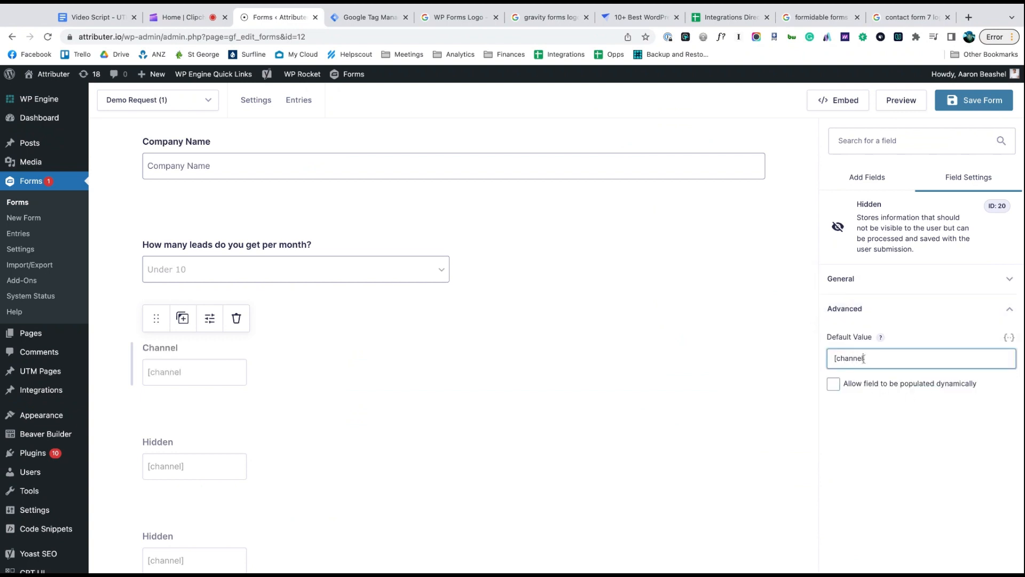
type("]")
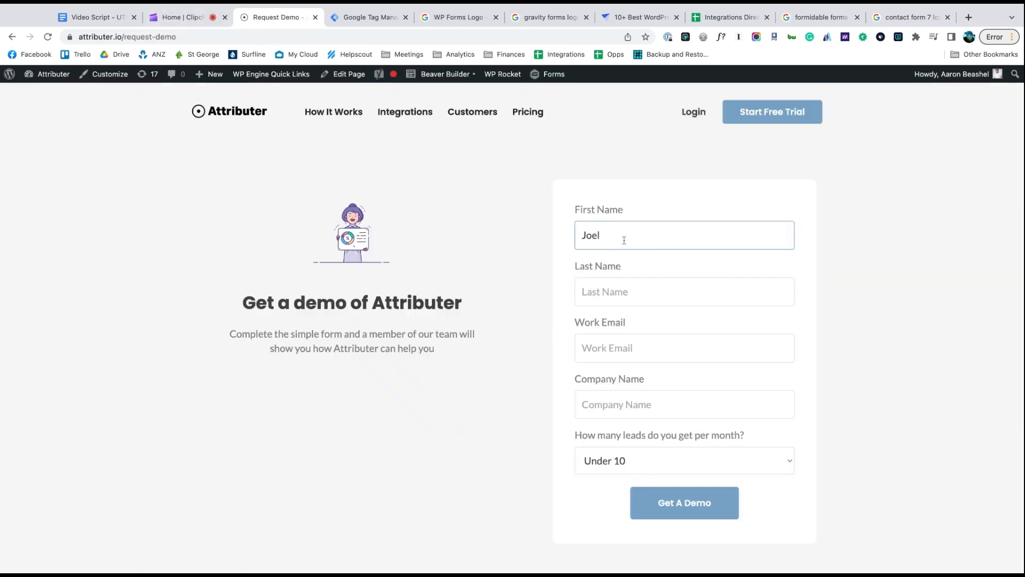
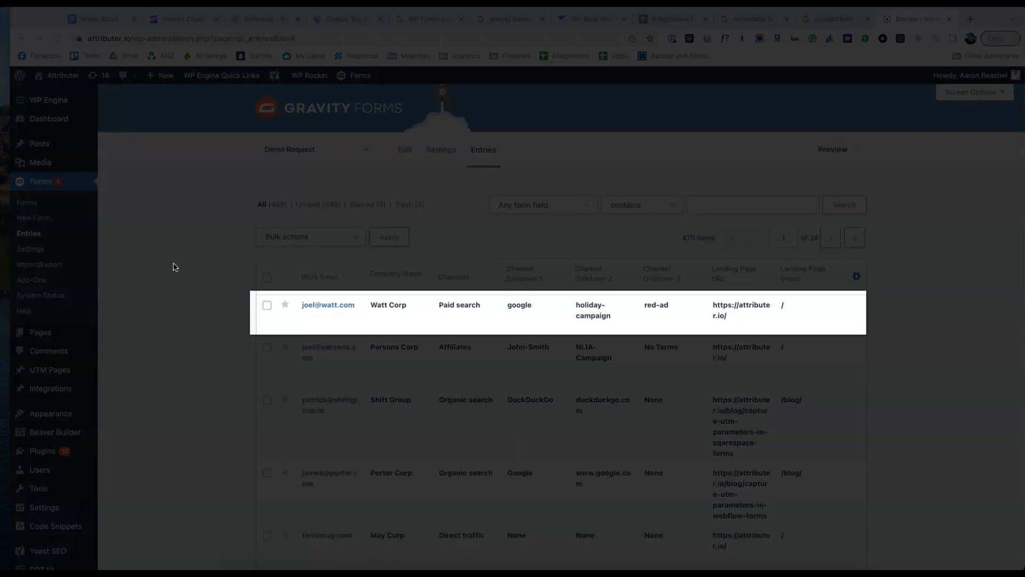
Check the latest Demo Request entry for Paid search, google, holiday-campaign and red-ad attribution
left_click(902, 15)
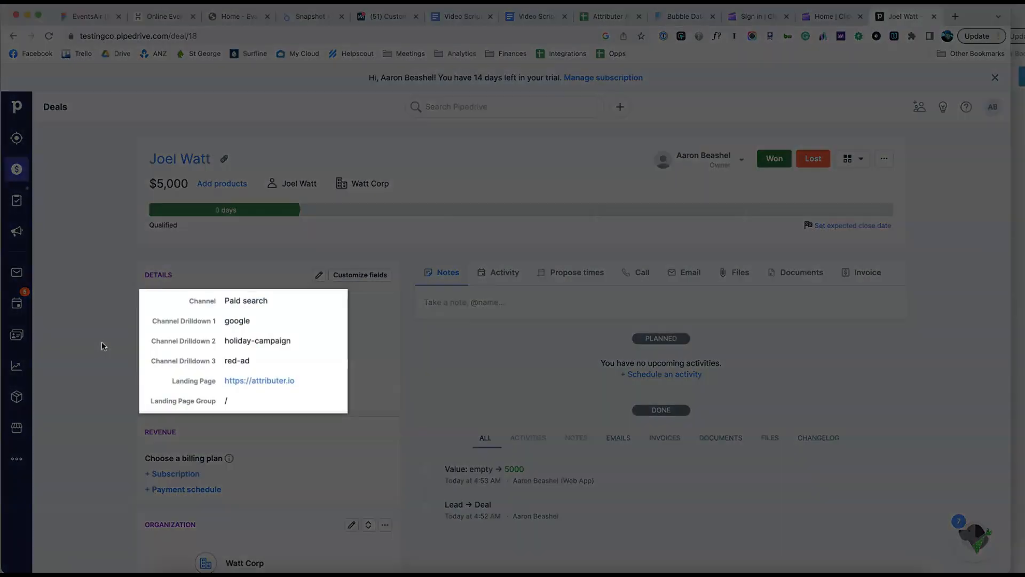
left_click(819, 15)
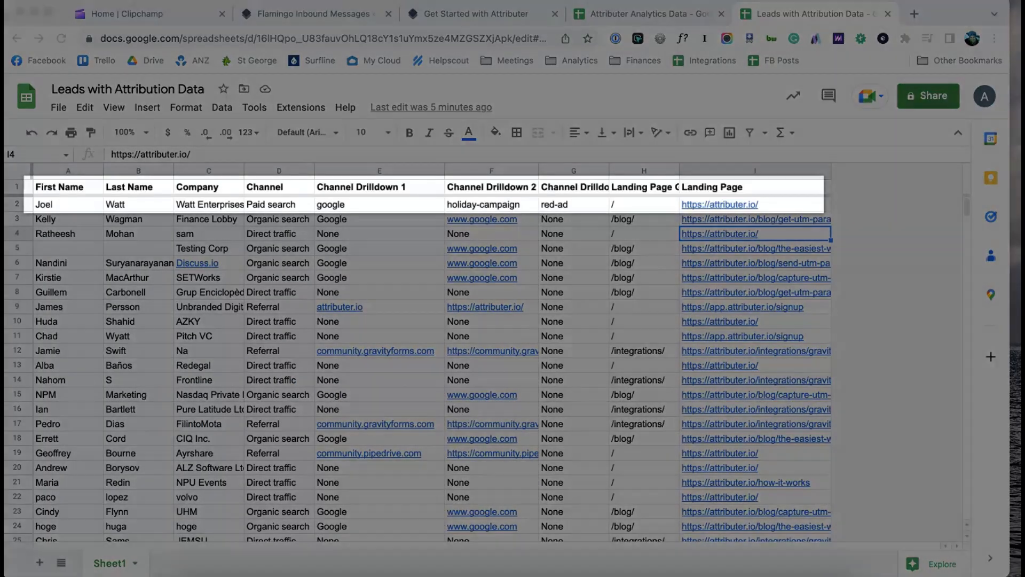